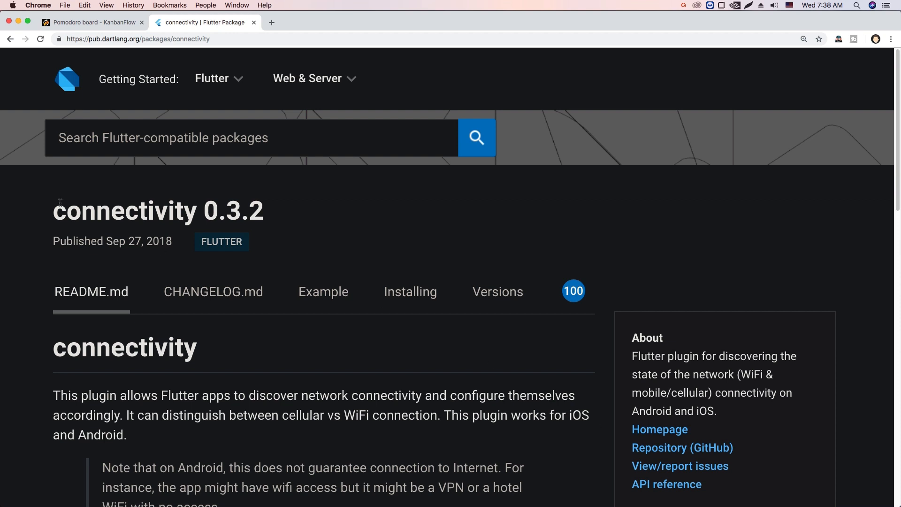
{"action": "mouse_move", "coordinate": [160, 278]}
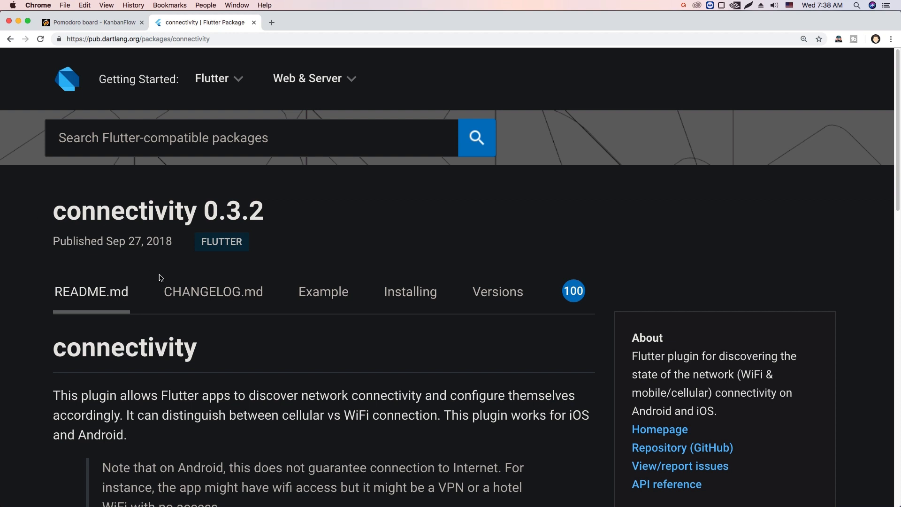
- Add 'connectivity: ^0.3.2' under dependencies in pubspec.yaml and save to fetch packages
{"action": "scroll", "scroll_direction": "down", "scroll_amount": 3}
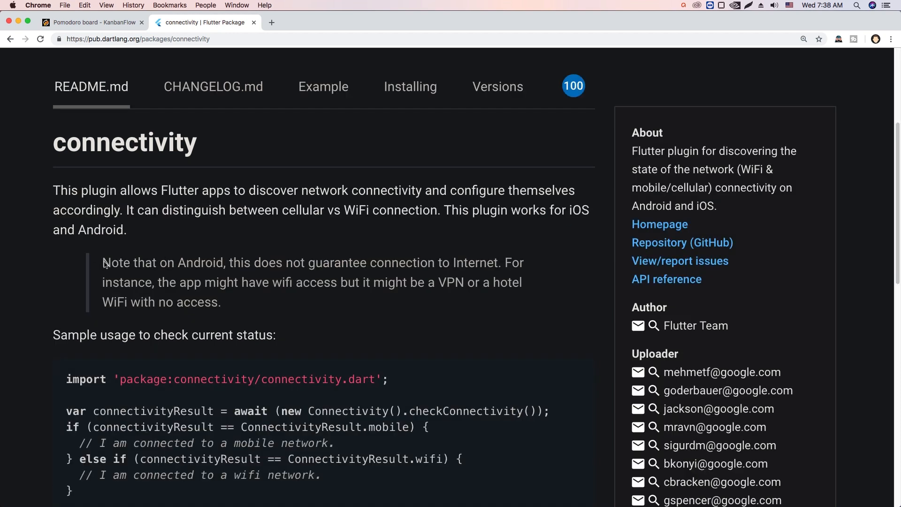
{"action": "mouse_move", "coordinate": [195, 296]}
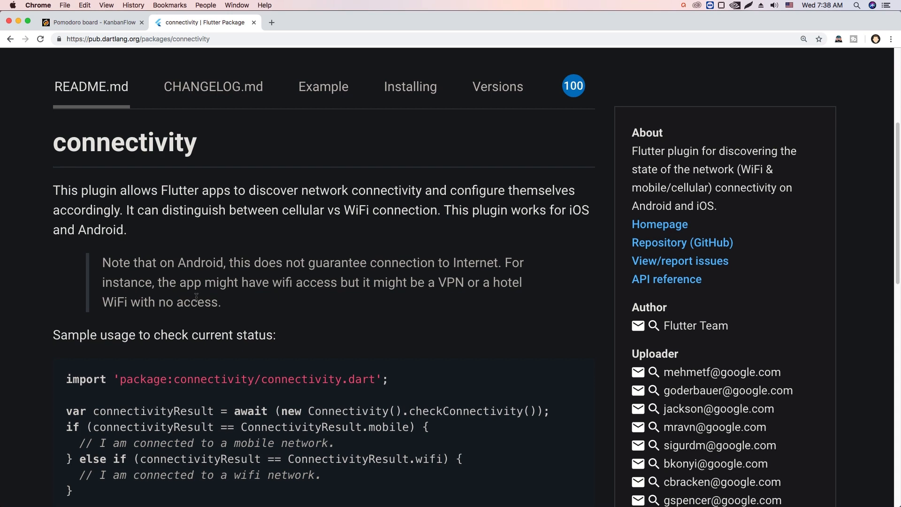
{"action": "scroll", "scroll_direction": "down", "scroll_amount": 3}
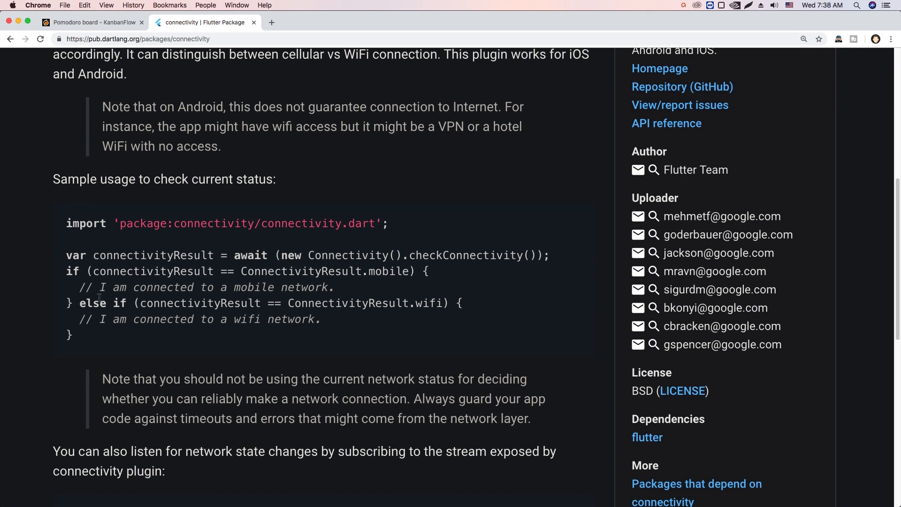
{"action": "scroll", "scroll_direction": "down", "scroll_amount": 3}
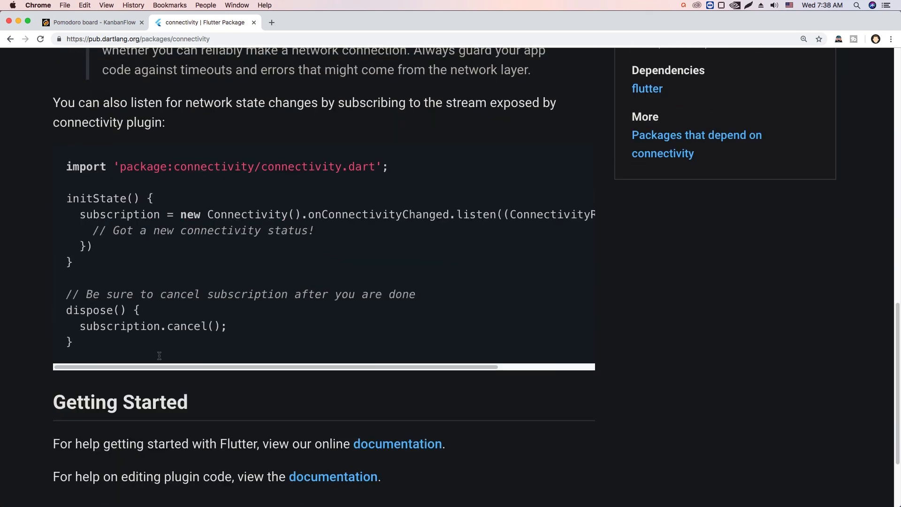
{"action": "mouse_move", "coordinate": [119, 207]}
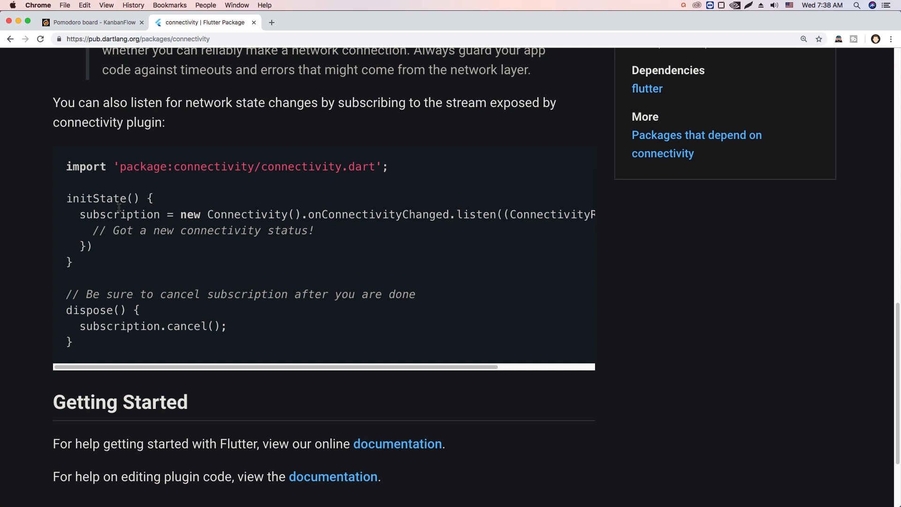
{"action": "scroll", "scroll_direction": "up", "scroll_amount": 3}
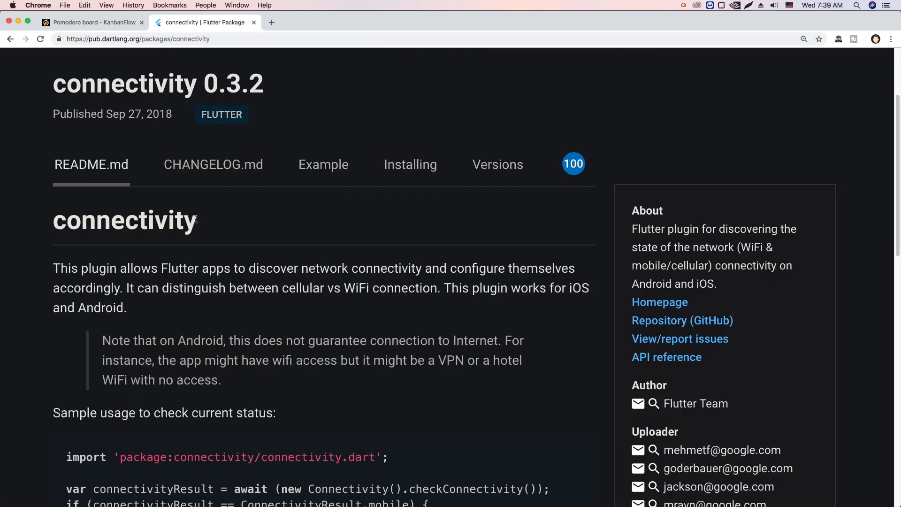
{"action": "mouse_move", "coordinate": [198, 196]}
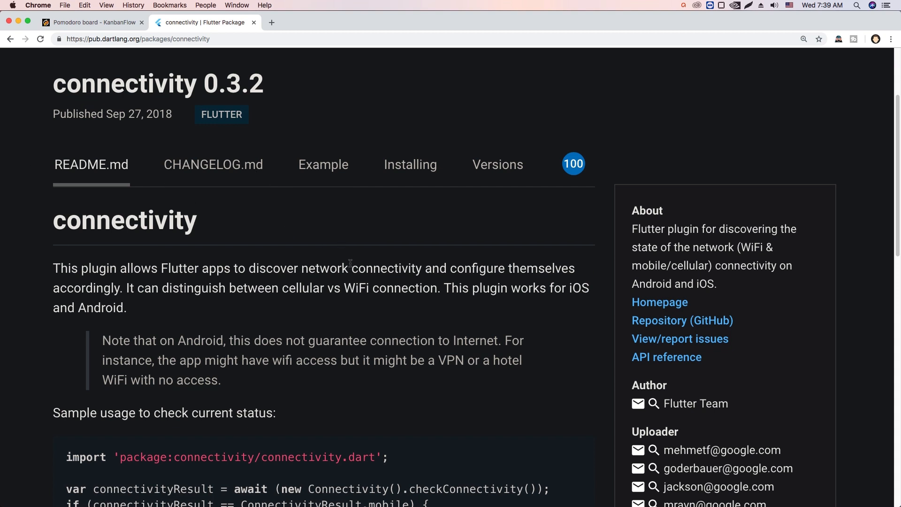
{"action": "left_click", "coordinate": [410, 165]}
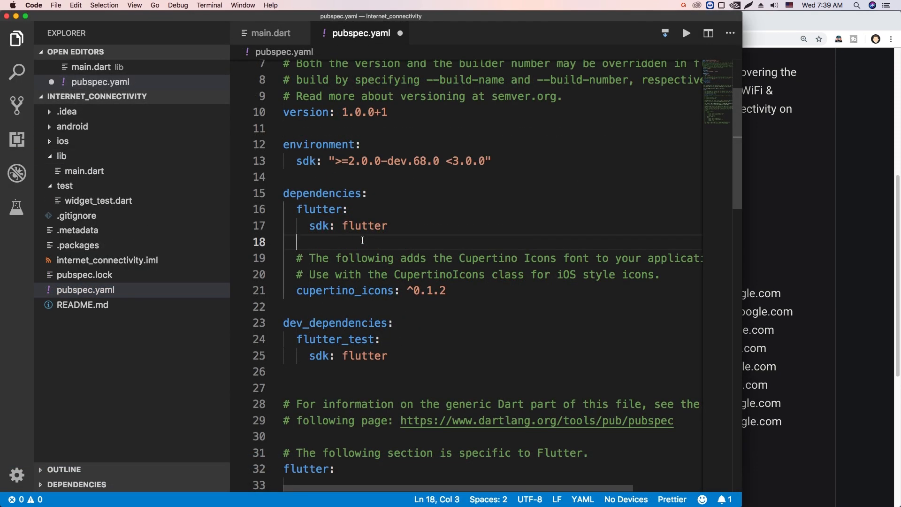
{"action": "type", "text": "connectivity: ^0.3.2"}
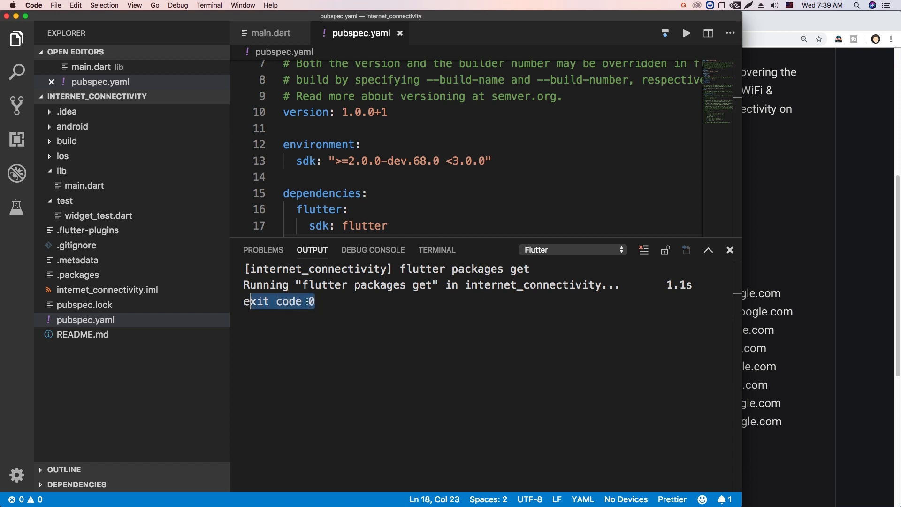
{"action": "left_click", "coordinate": [270, 33]}
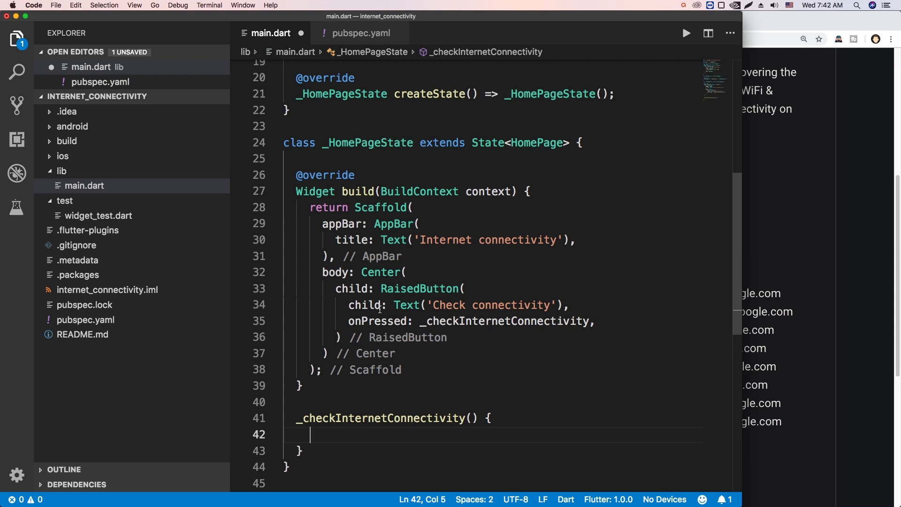
- Type 'var result = await Connectivity' to await checkConnectivity() and branch on none, mobile, wifi
{"action": "type", "text": "var result = await Connectivity().checkConnectivity();"}
{"action": "type", "text": "} else if (result == ConnectivityResult.wifi) {"}
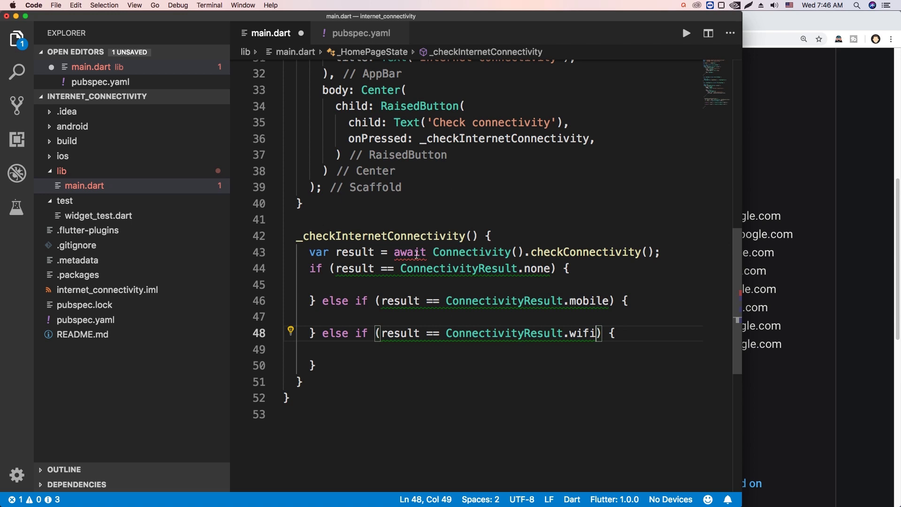
{"action": "mouse_move", "coordinate": [213, 265]}
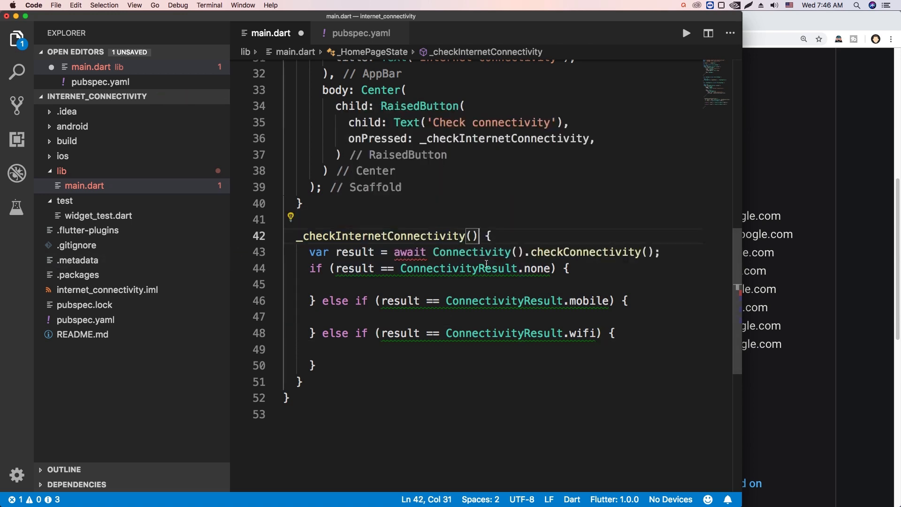
- Add the async keyword after _checkInternetConnectivity() and save main.dart
{"action": "type", "text": "async"}
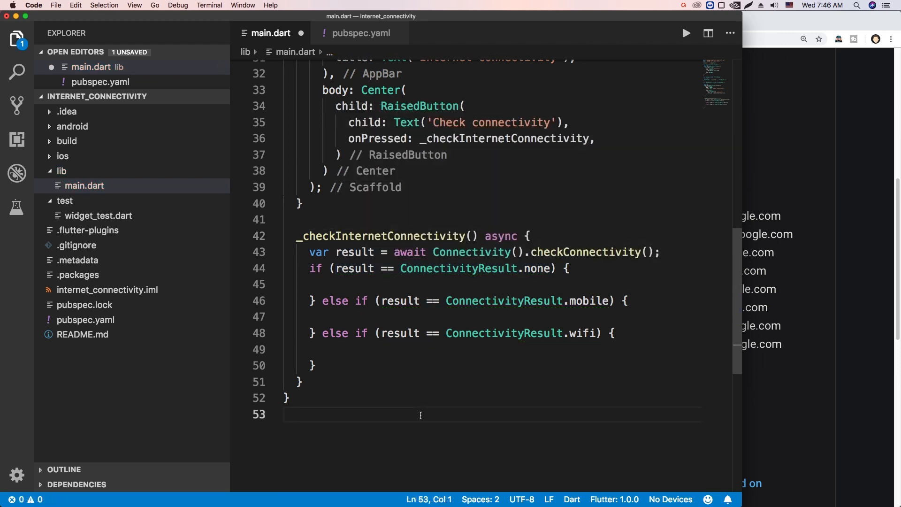
{"action": "left_click", "coordinate": [282, 414]}
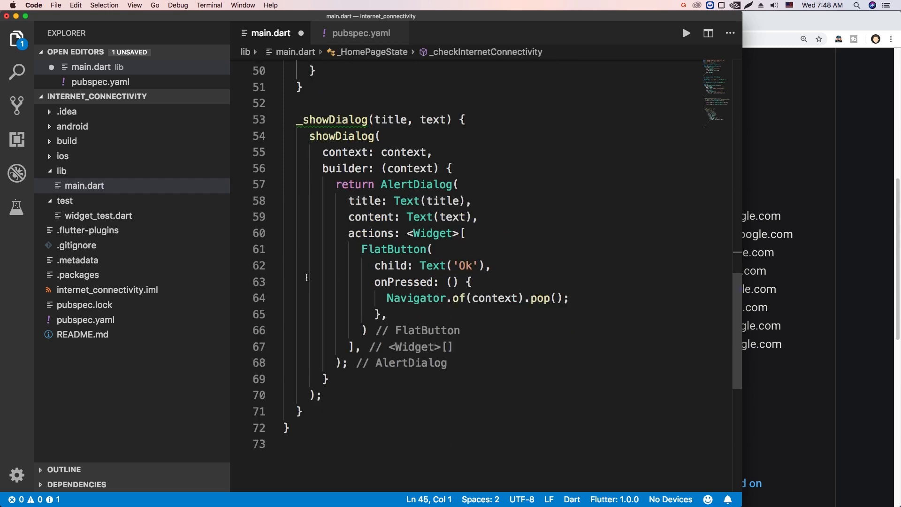
{"action": "mouse_move", "coordinate": [337, 260]}
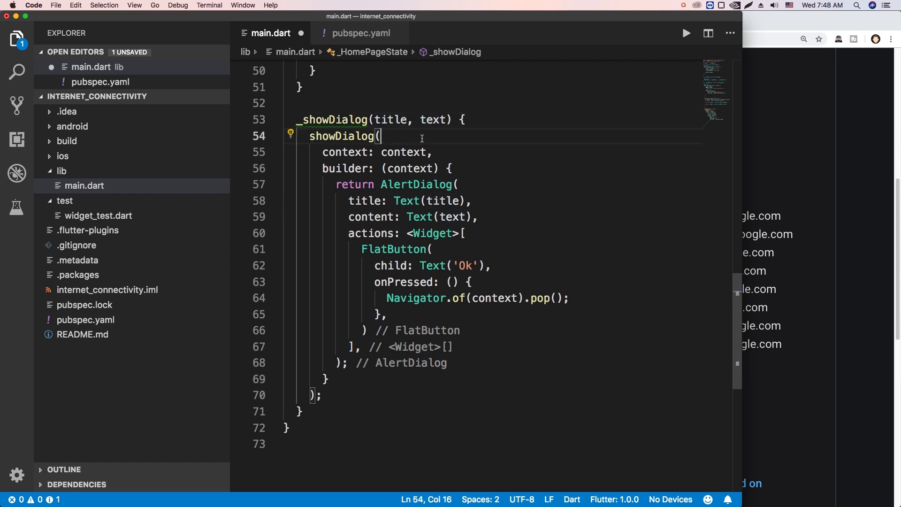
- Review the _showDialog helper's showDialog call and its AlertDialog block with the Ok button
{"action": "left_click", "coordinate": [343, 136]}
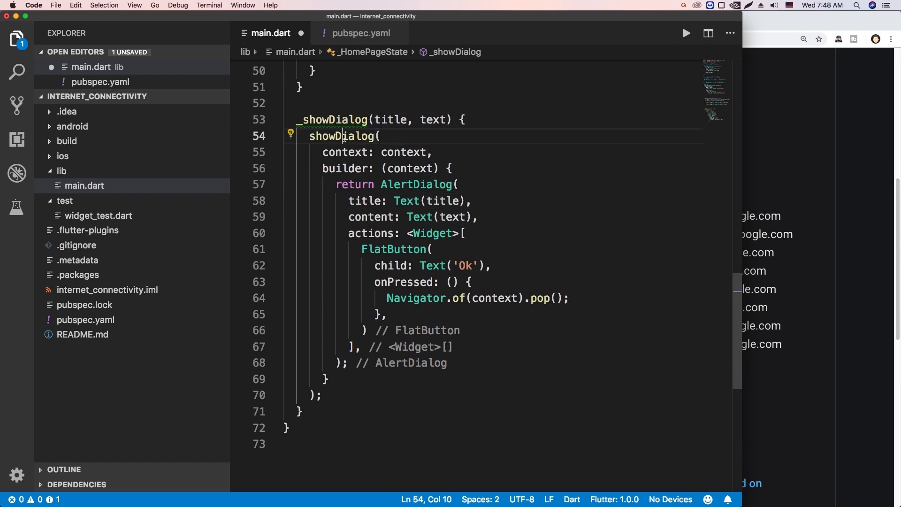
{"action": "double_click", "coordinate": [402, 152]}
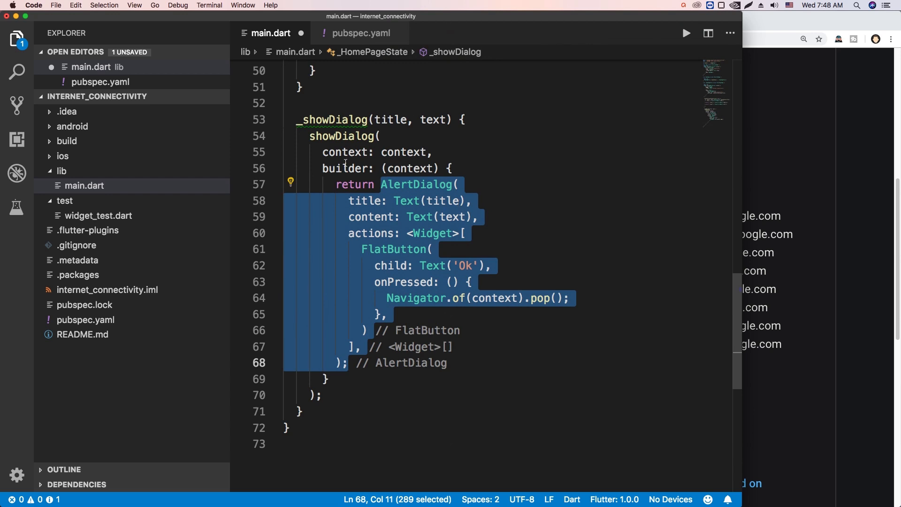
{"action": "left_click", "coordinate": [453, 216]}
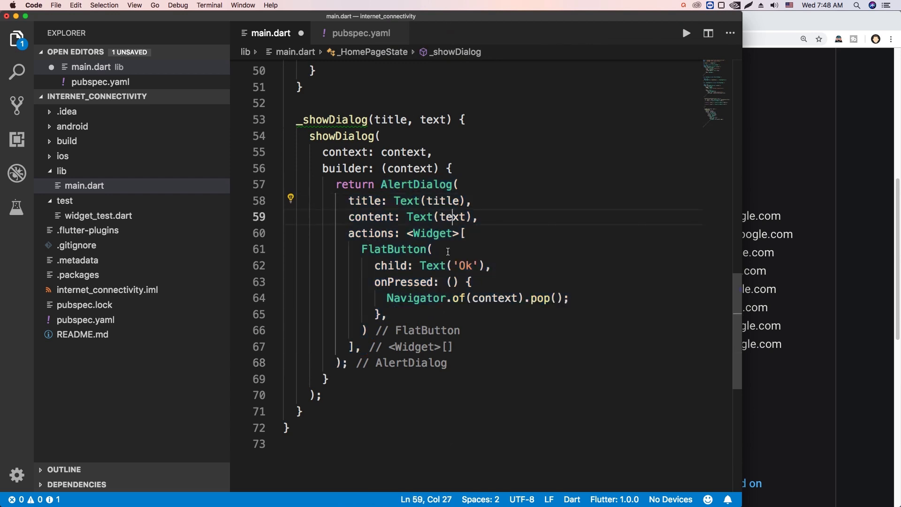
{"action": "left_click_drag", "start_coordinate": [362, 249], "coordinate": [366, 330]}
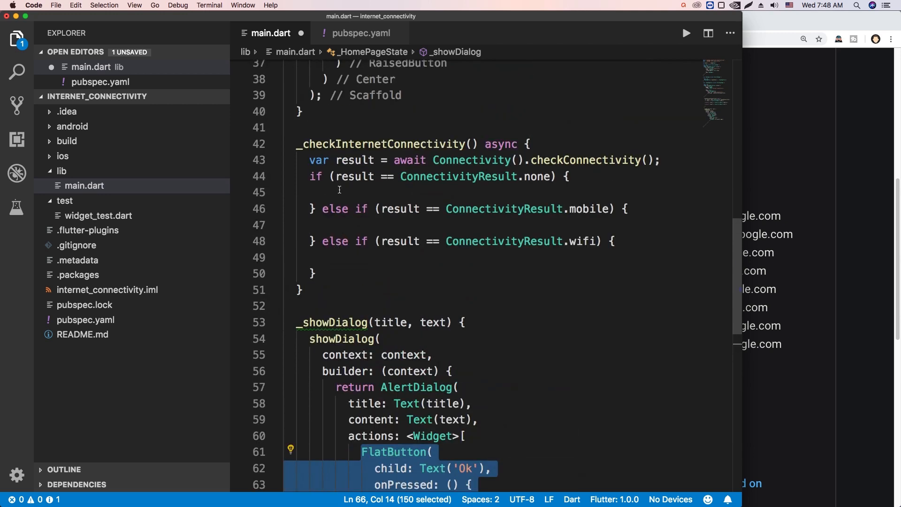
{"action": "left_click", "coordinate": [315, 192]}
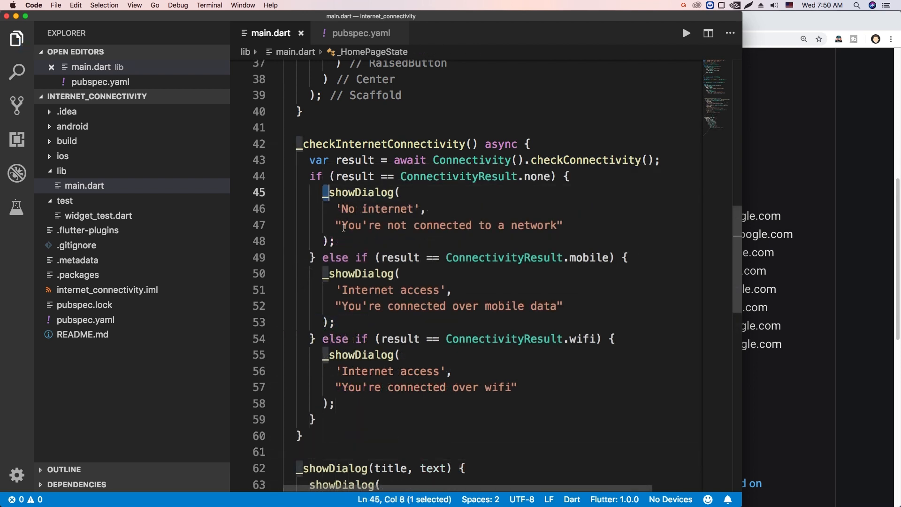
- Check the wifi branch's _showDialog call, then run the app on the Android emulator
{"action": "left_click_drag", "start_coordinate": [327, 355], "coordinate": [335, 402]}
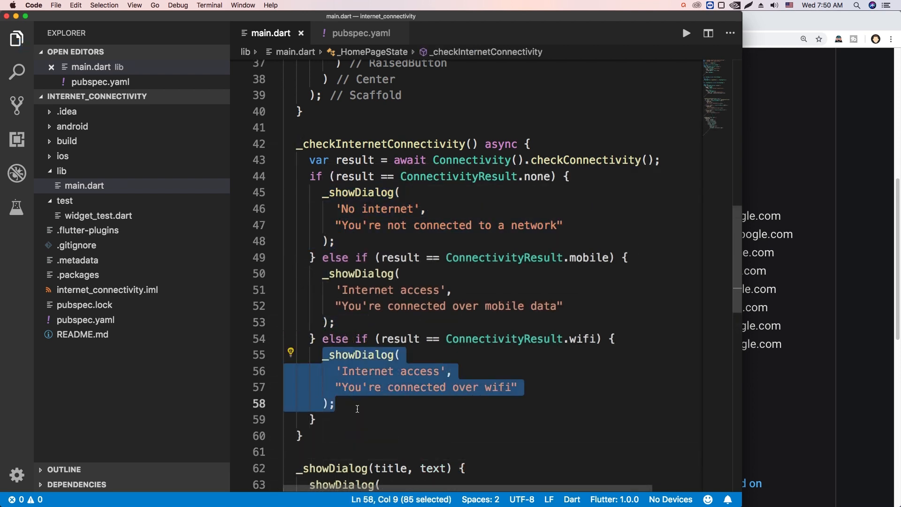
{"action": "left_click", "coordinate": [335, 404]}
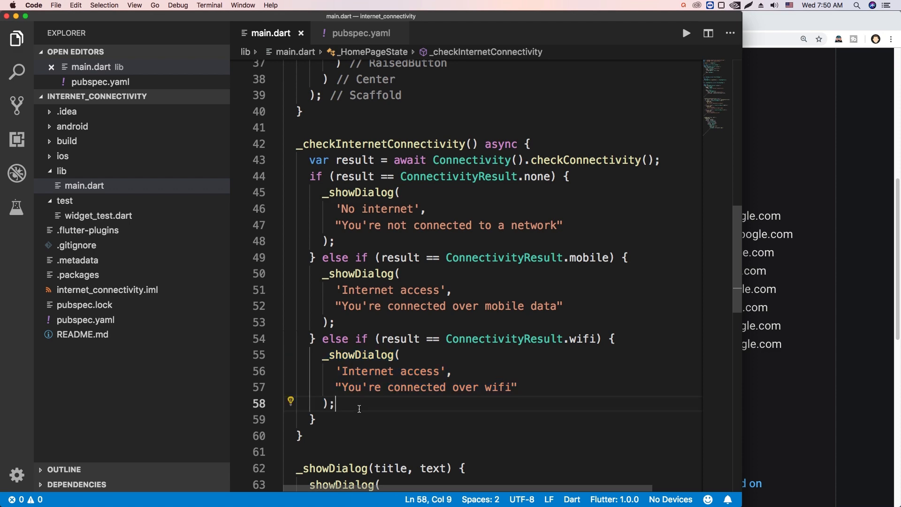
{"action": "left_click", "coordinate": [685, 33]}
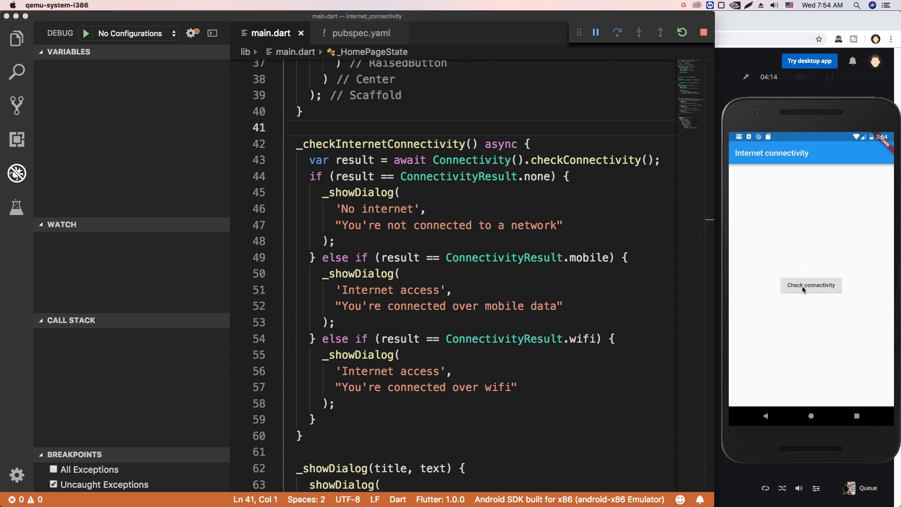
- Check connectivity with wifi off for a mobile data alert, then mobile data off for 'No internet'
{"action": "left_click", "coordinate": [810, 285]}
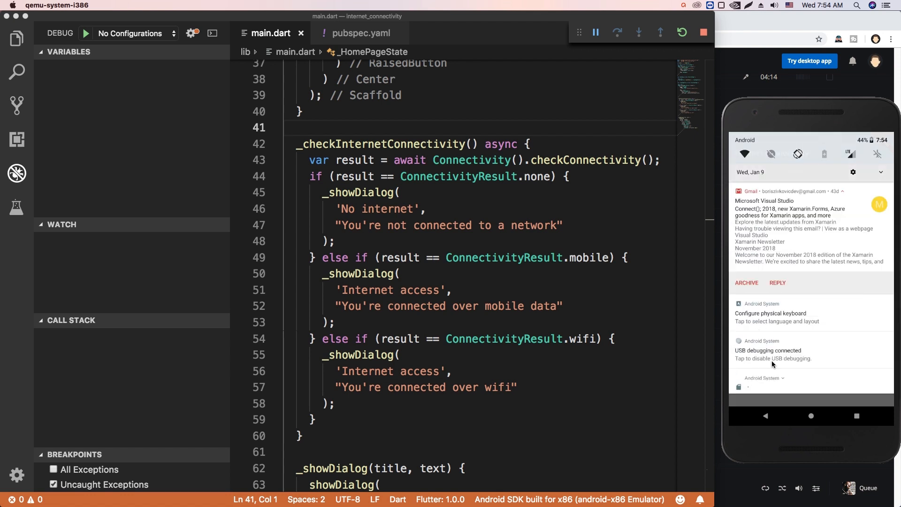
{"action": "mouse_move", "coordinate": [856, 187]}
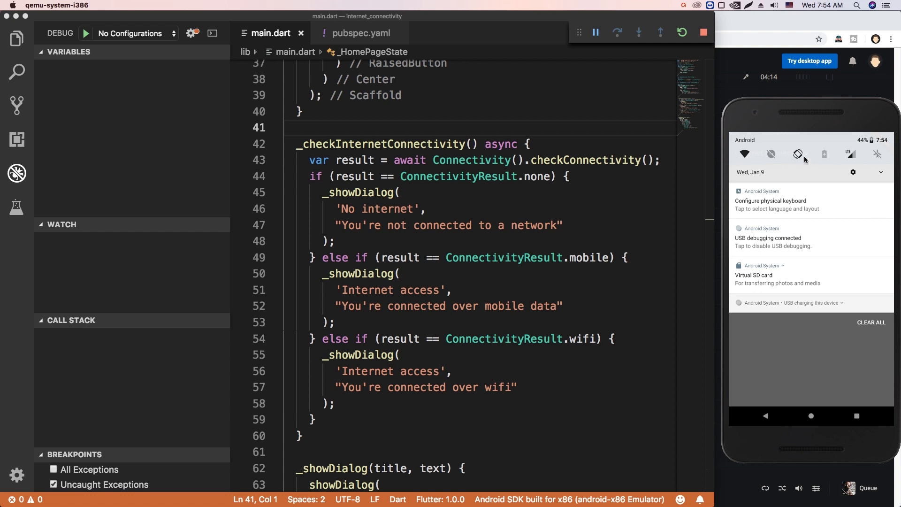
{"action": "mouse_move", "coordinate": [809, 312]}
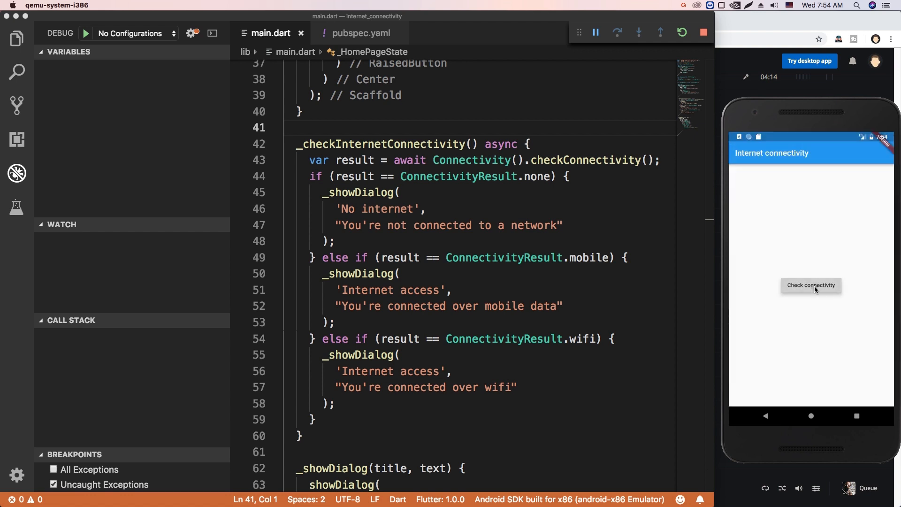
{"action": "left_click", "coordinate": [810, 285]}
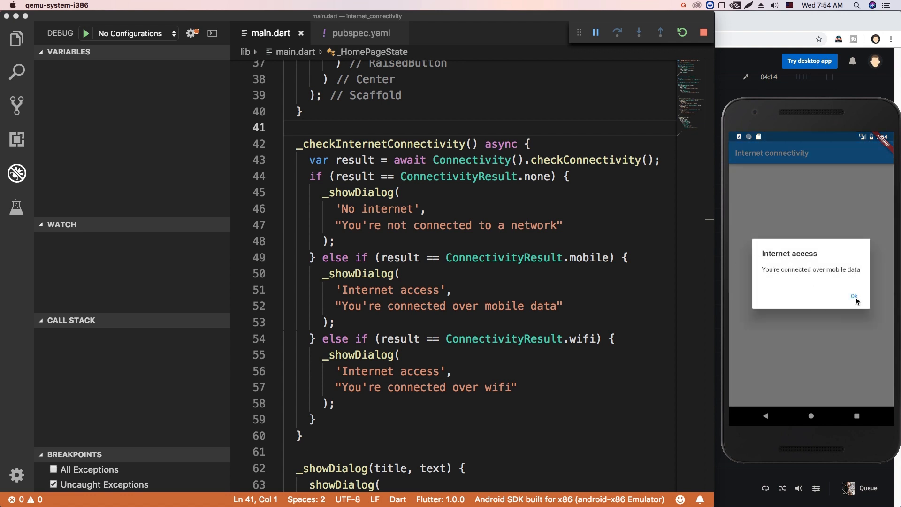
{"action": "left_click", "coordinate": [854, 296]}
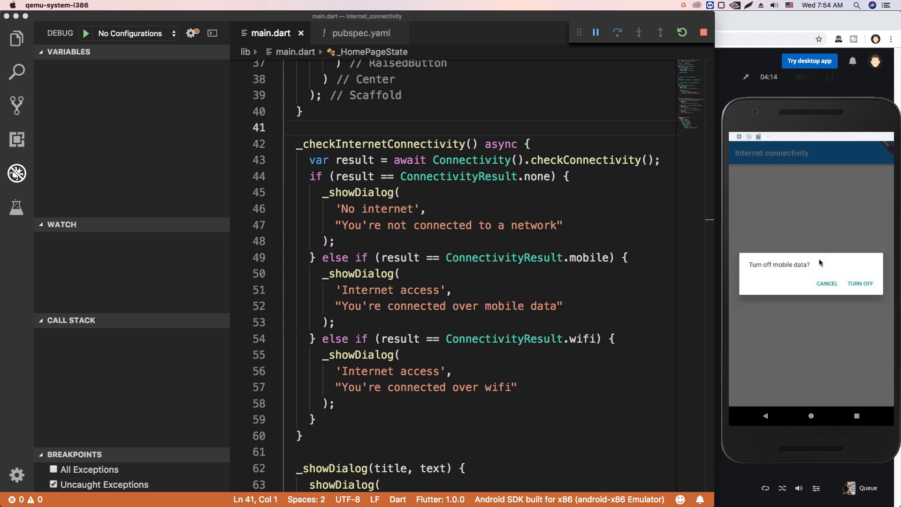
{"action": "left_click", "coordinate": [859, 283]}
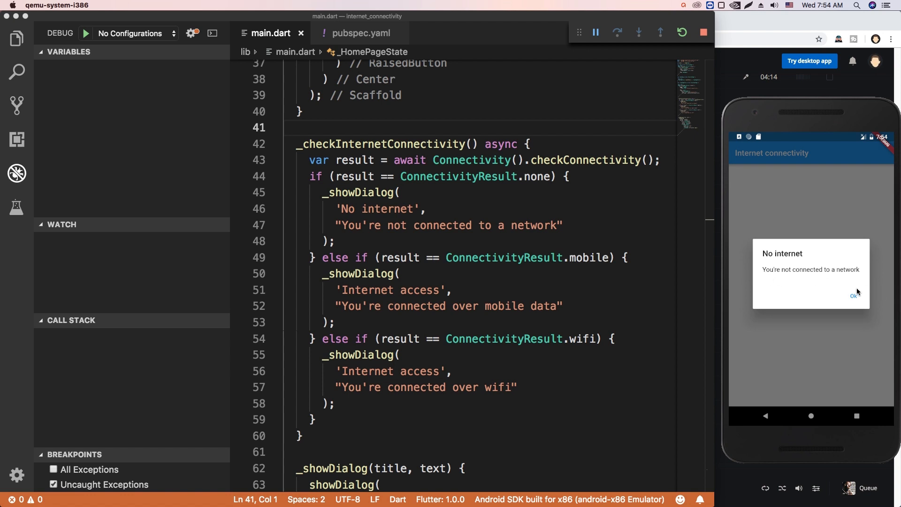
{"action": "left_click", "coordinate": [854, 296]}
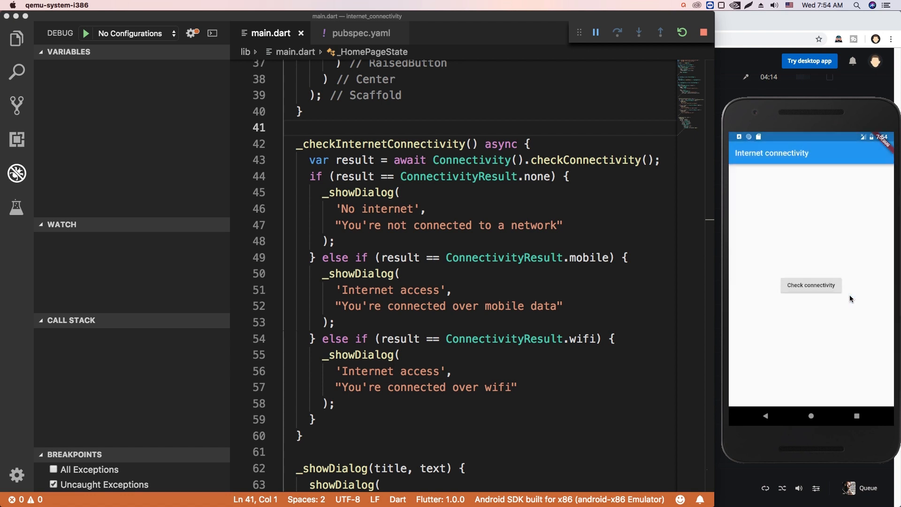